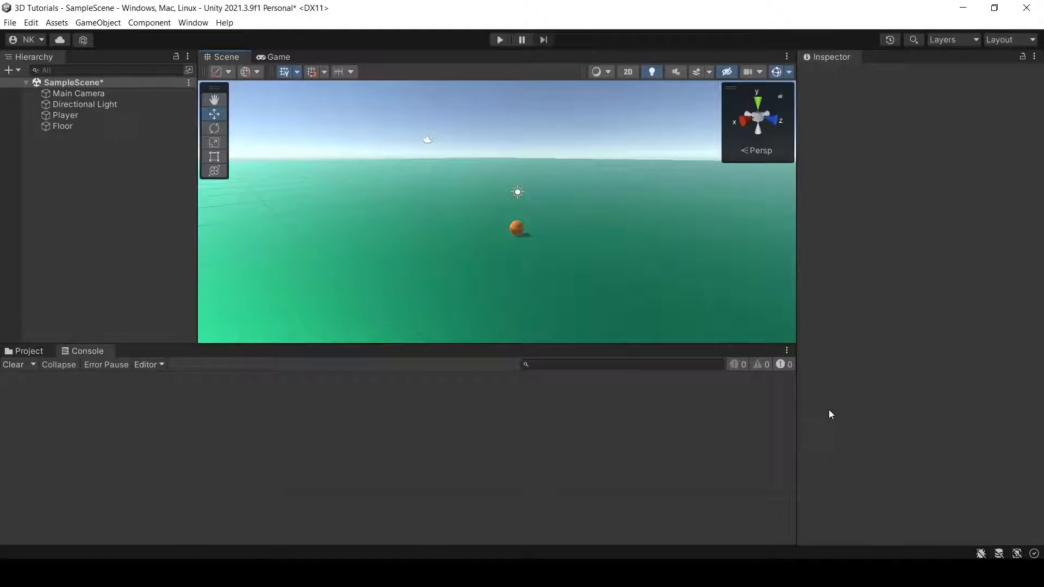
mouse_move(195, 150)
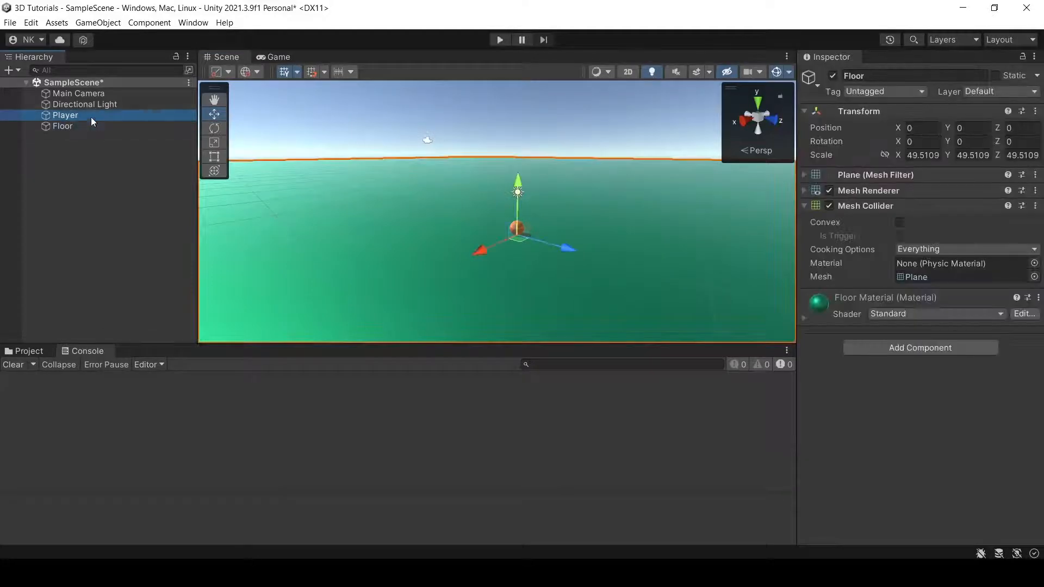
Step: Inspect the Main Camera, then bring up FindObjectsScript in Visual Studio
left_click(78, 93)
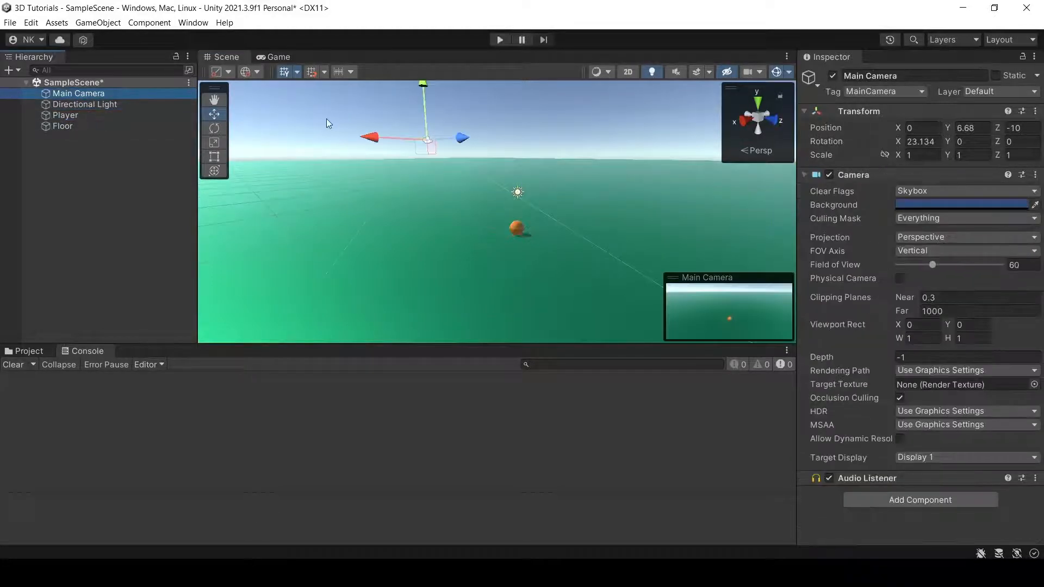
left_click(28, 351)
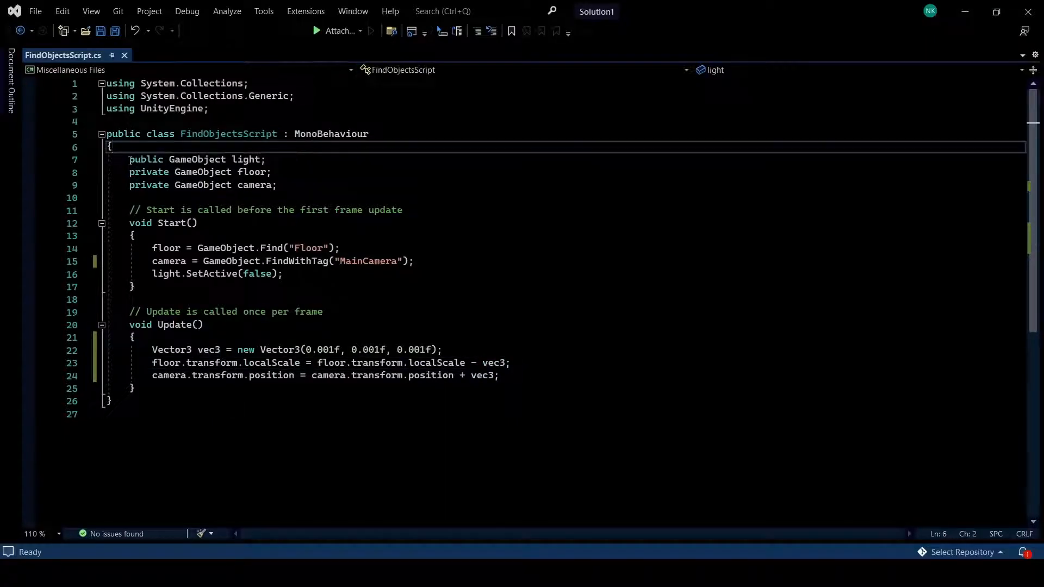
Step: Point out the public light field and the private floor and camera fields of FindObjectsScript
left_click(284, 185)
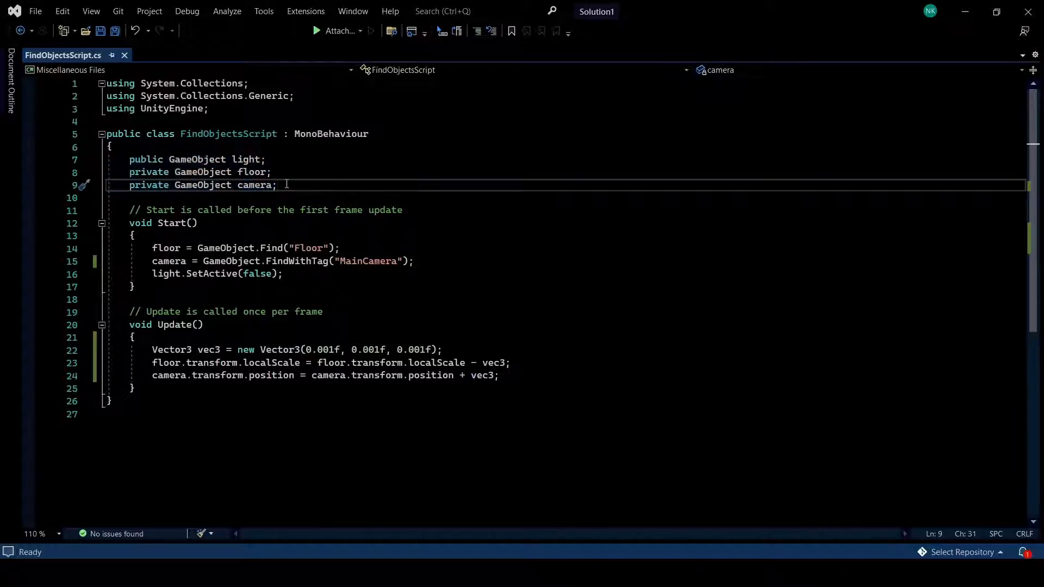
left_click(261, 172)
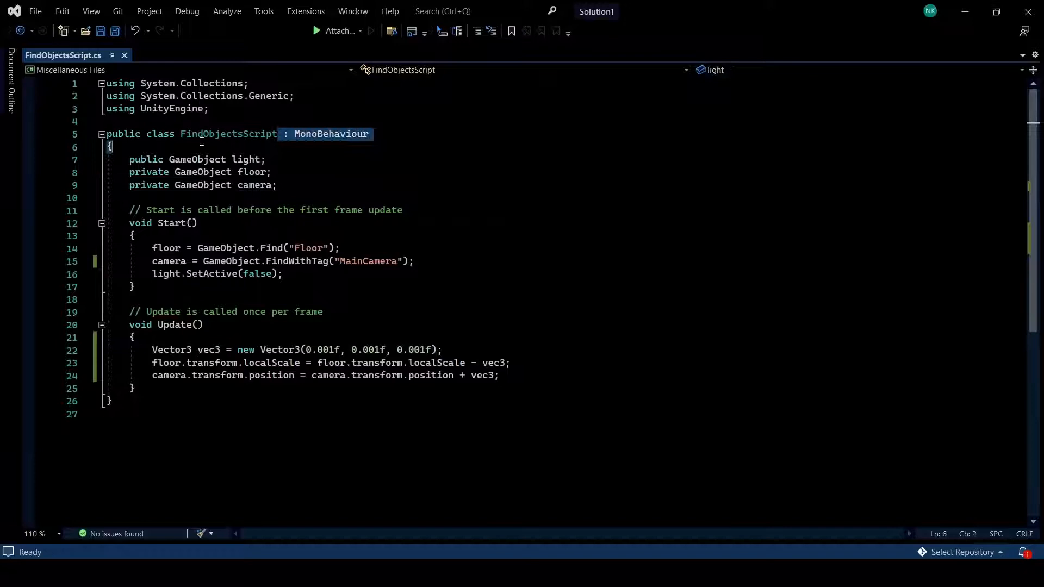
left_click(150, 158)
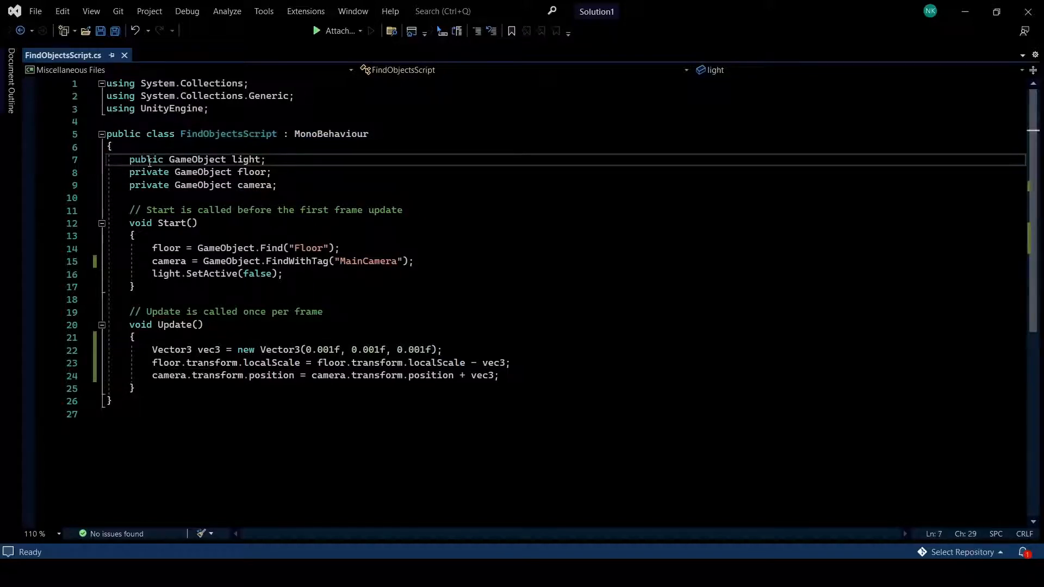
left_click(309, 185)
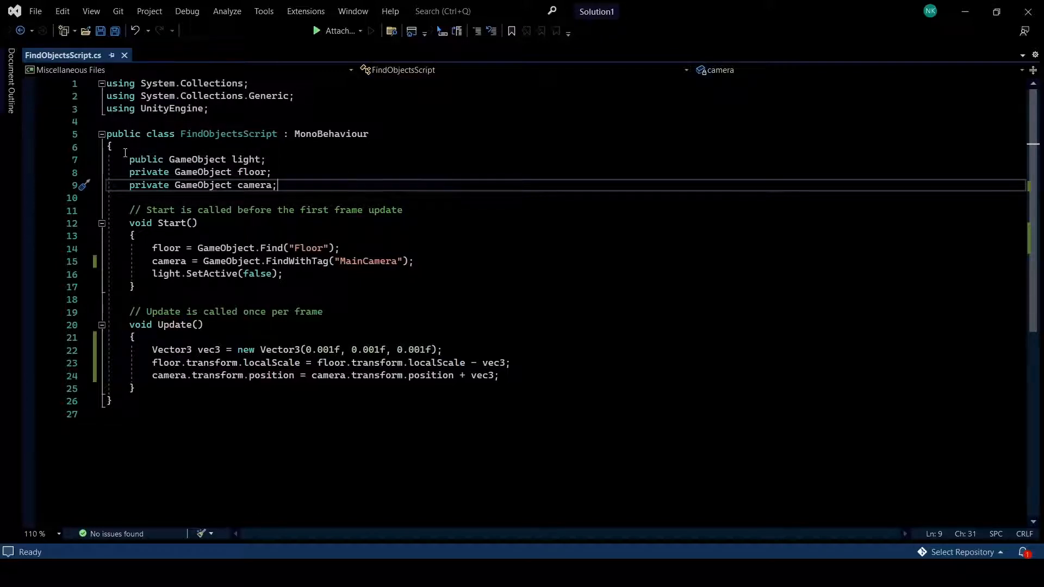
double_click(146, 159)
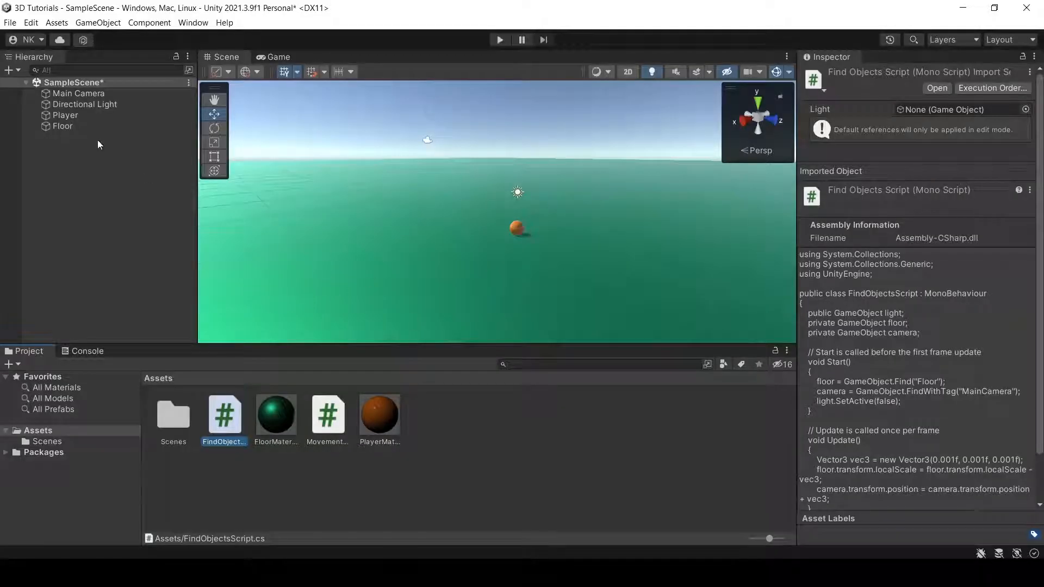
Step: Reopen FindObjectsScript at the Start method's Floor lookup line
left_click(65, 116)
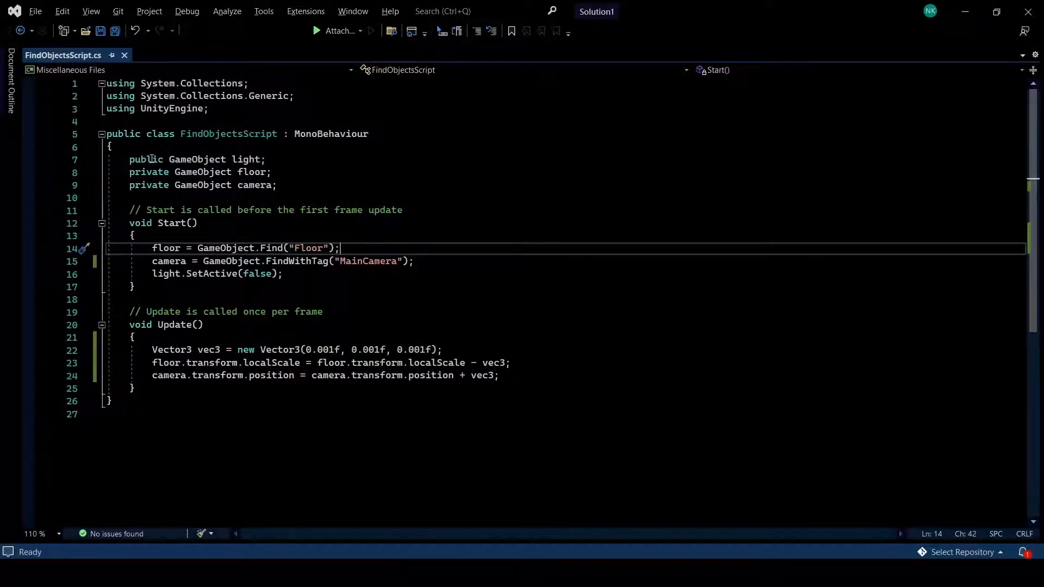
Step: Highlight the private floor field and its GameObject.Find lookup by the name 'Floor'
double_click(149, 172)
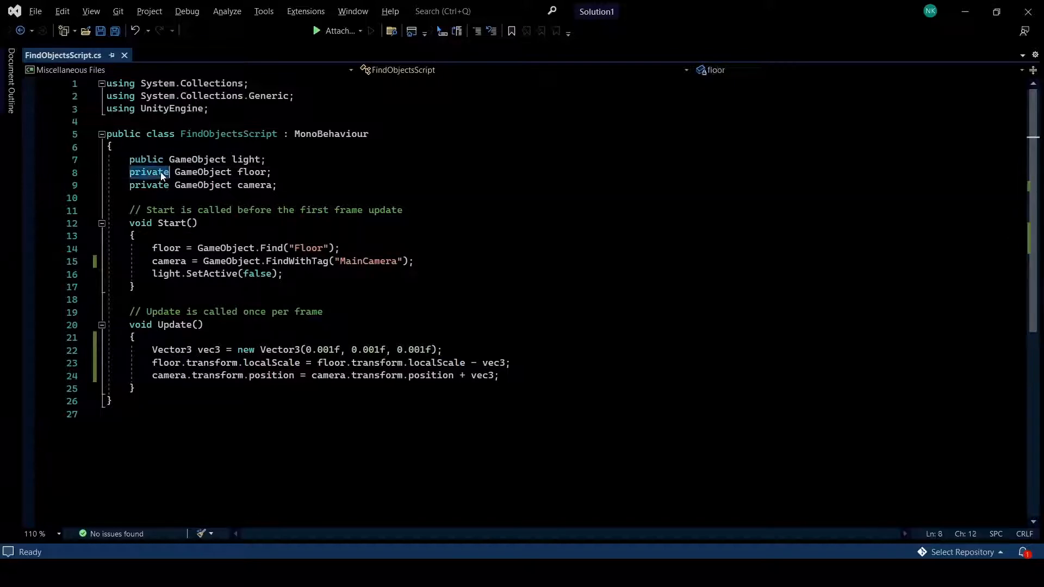
mouse_move(294, 261)
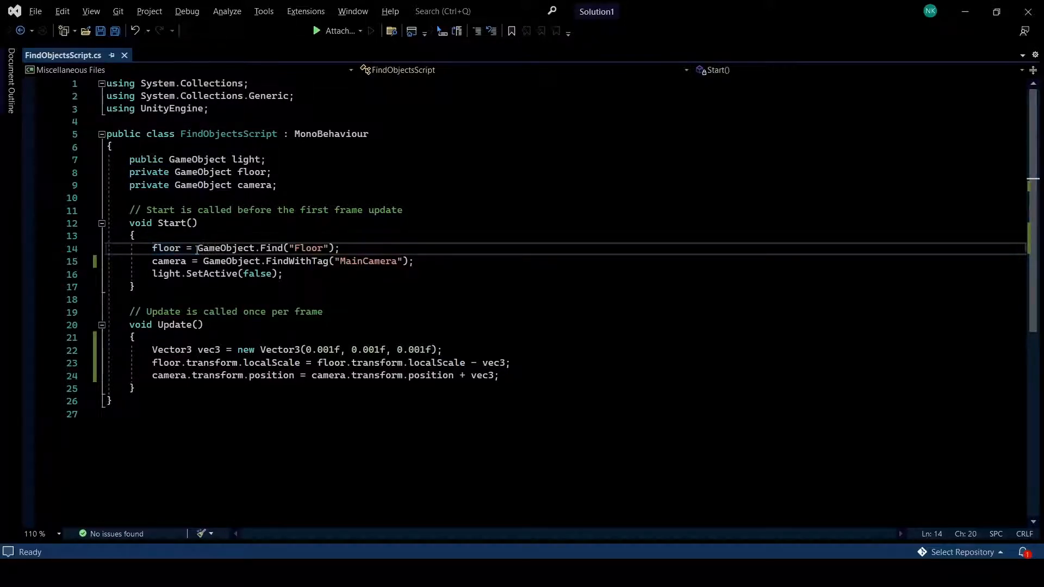
double_click(274, 248)
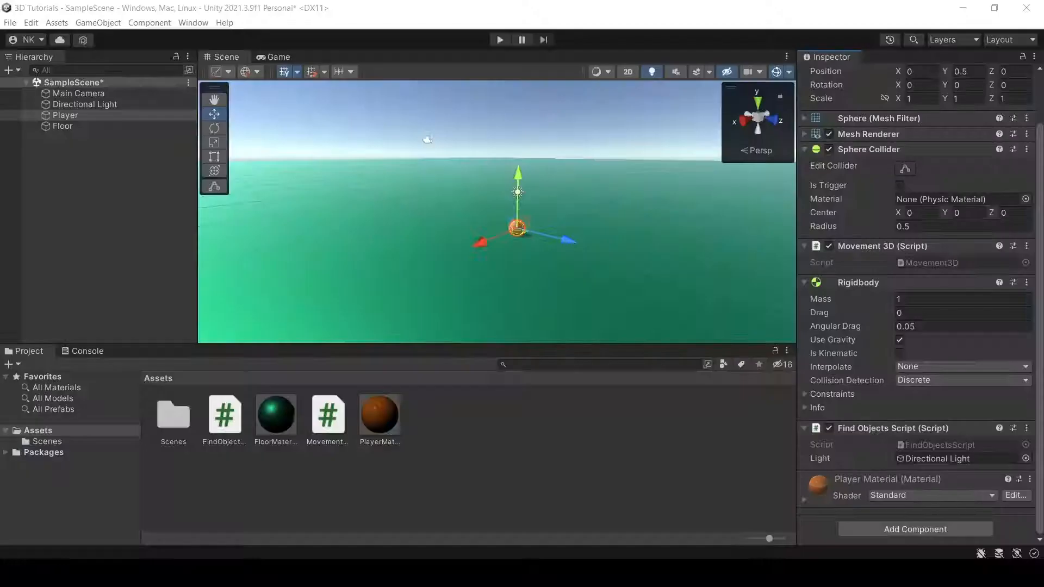
Step: Show the untagged Floor's tag list and the Main Camera's MainCamera tag in the Inspector
left_click(62, 126)
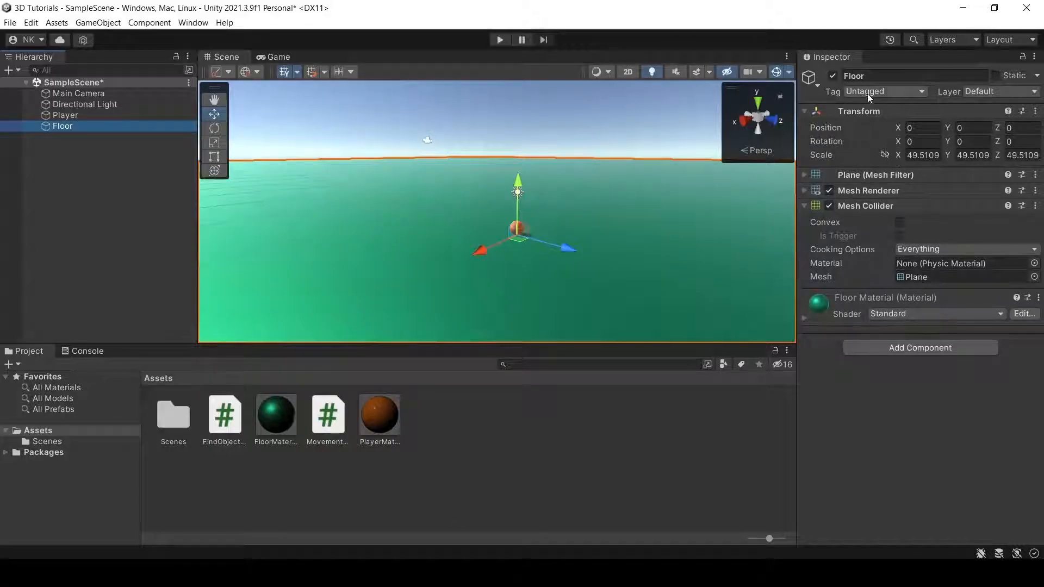
left_click(885, 91)
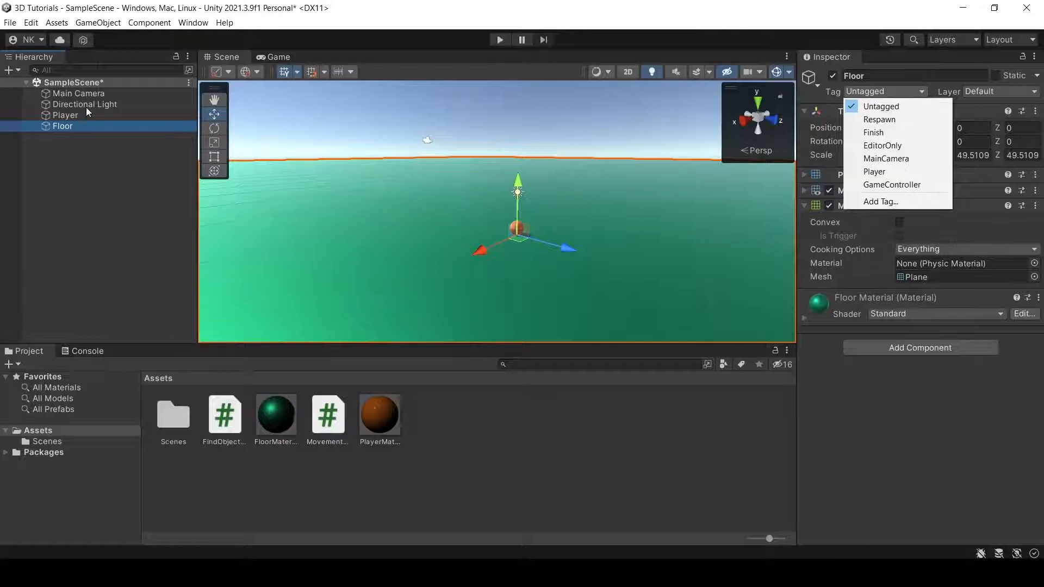
left_click(80, 93)
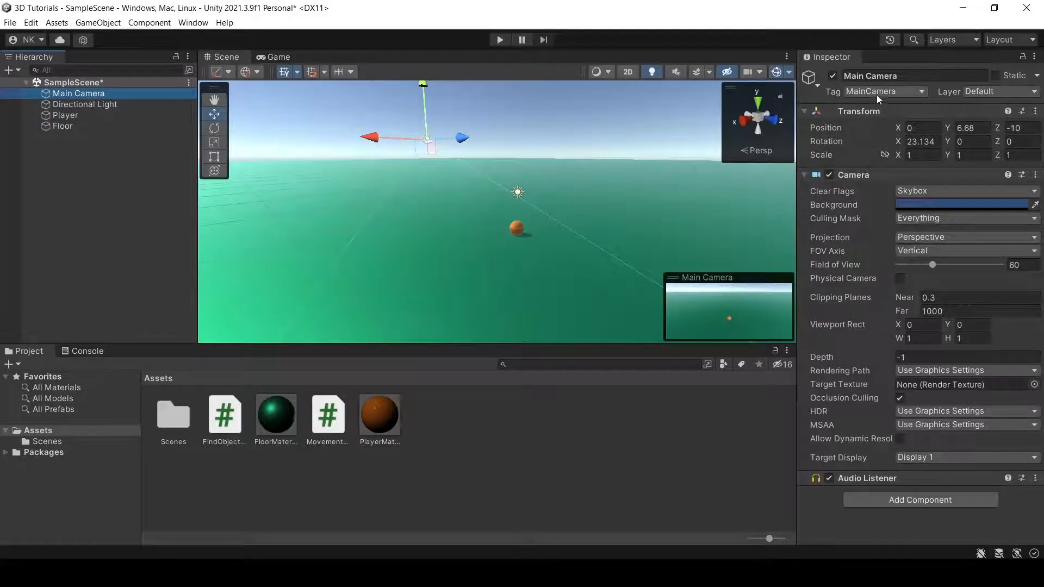
left_click(886, 92)
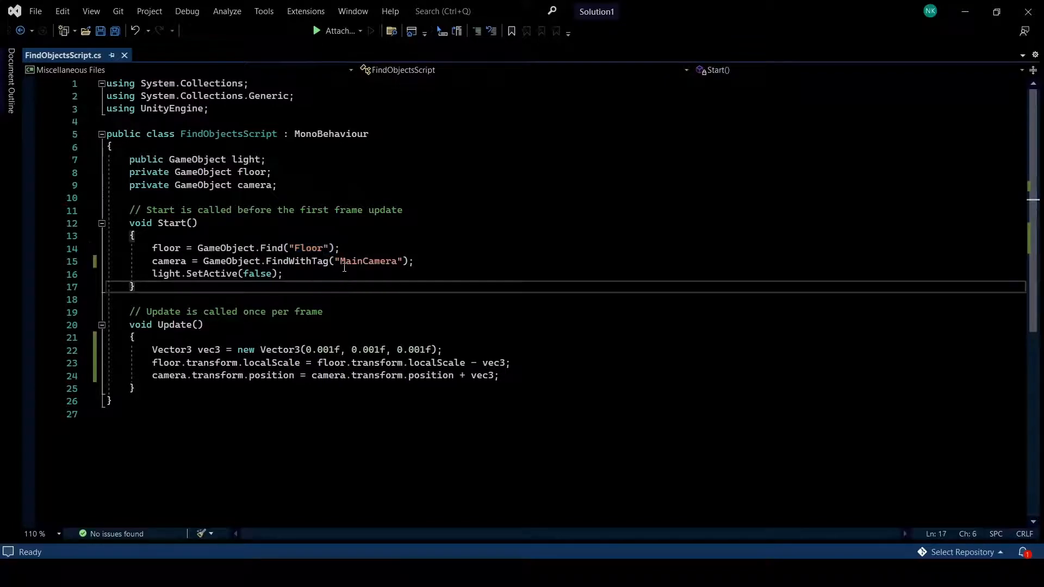
Step: Point out the FindWithTag("MainCamera") lookup and Update's floor-shrinking and camera-moving lines
left_click(341, 261)
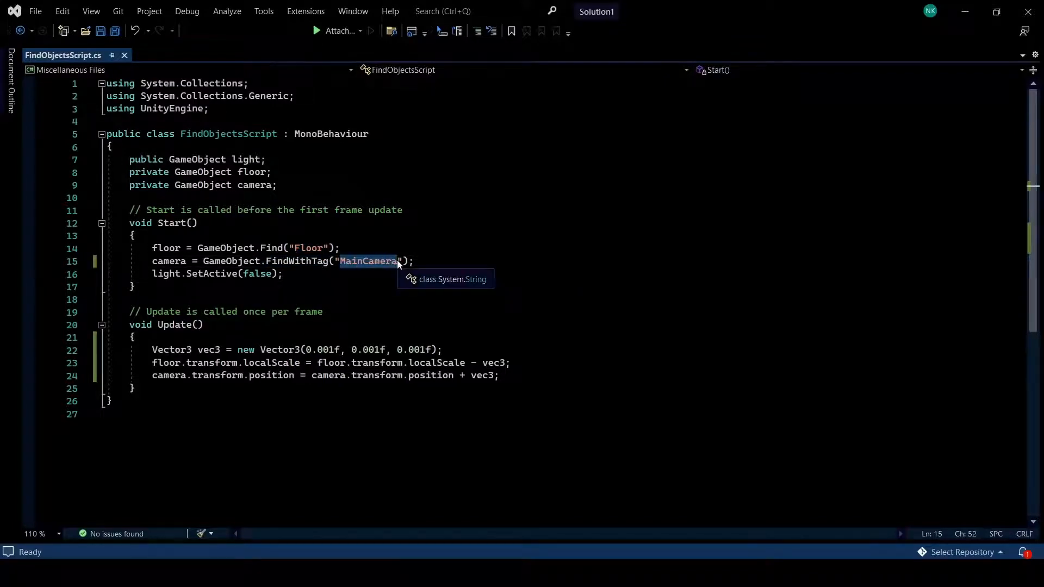
left_click(398, 261)
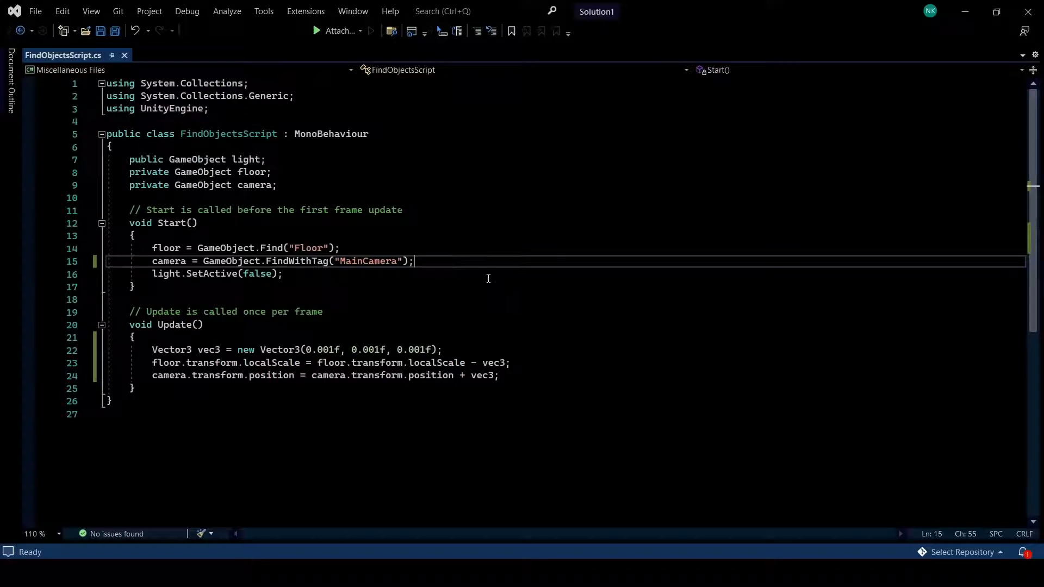
left_click(163, 324)
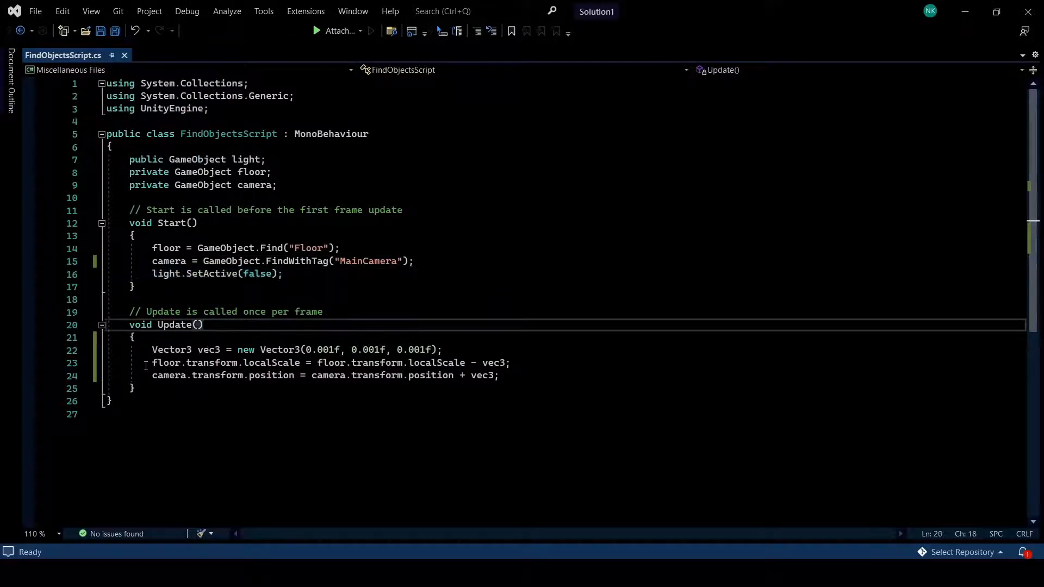
left_click_drag(153, 363, 271, 364)
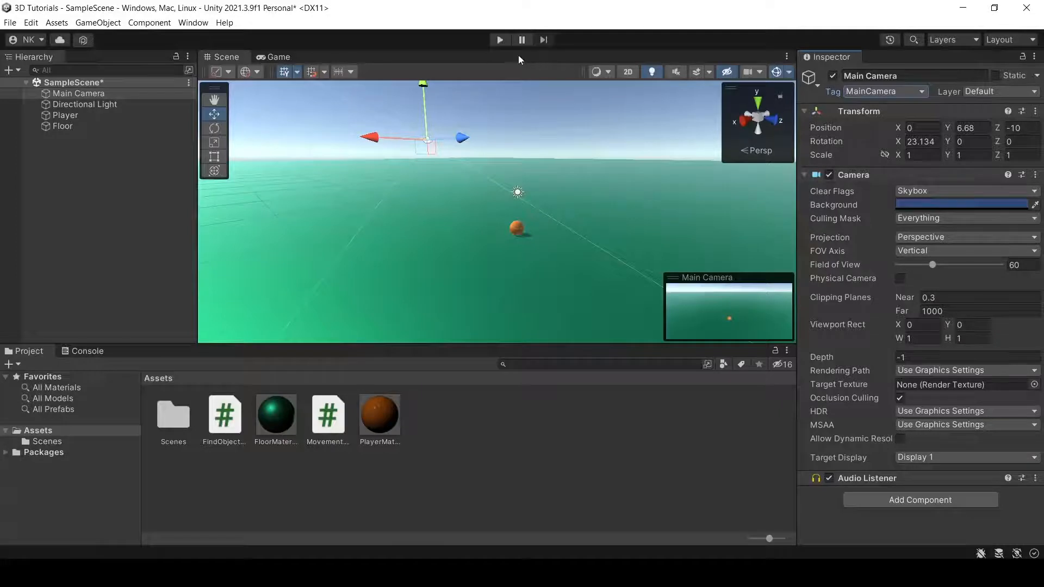
Step: Play the scene and watch the Directional Light switch off and the Floor's scale shrink
left_click(501, 39)
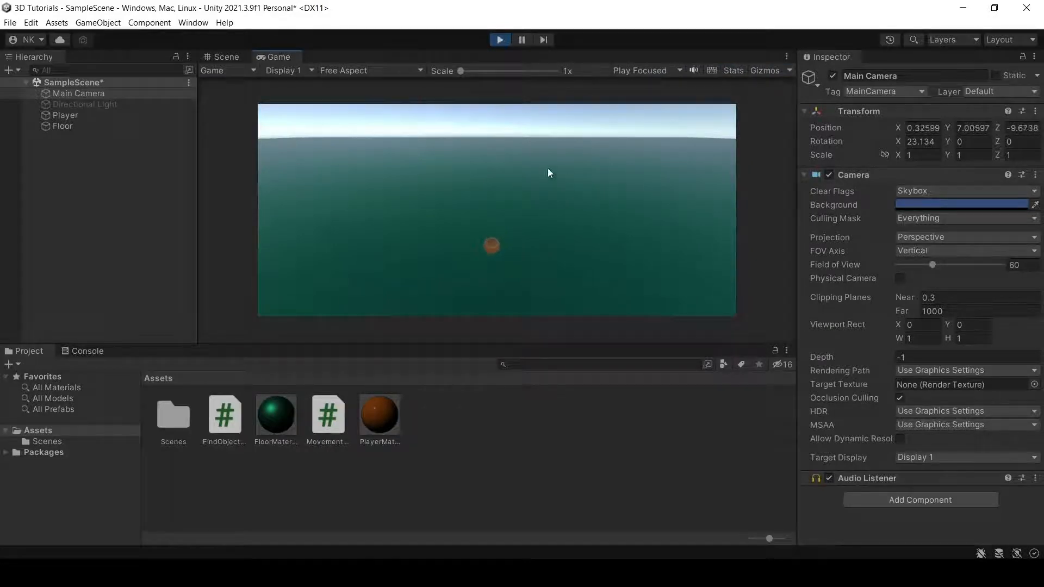
left_click(84, 105)
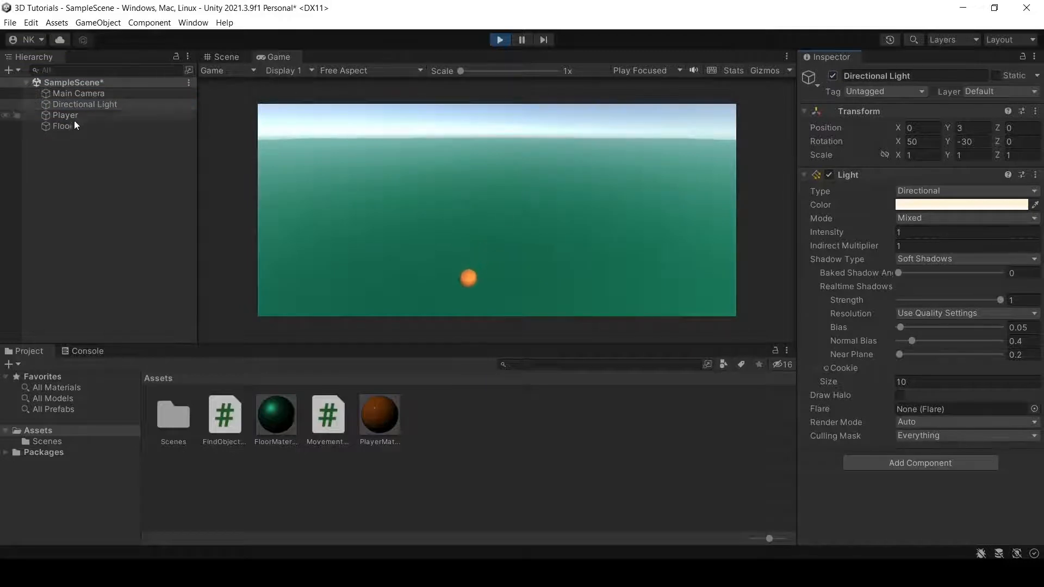
left_click(62, 126)
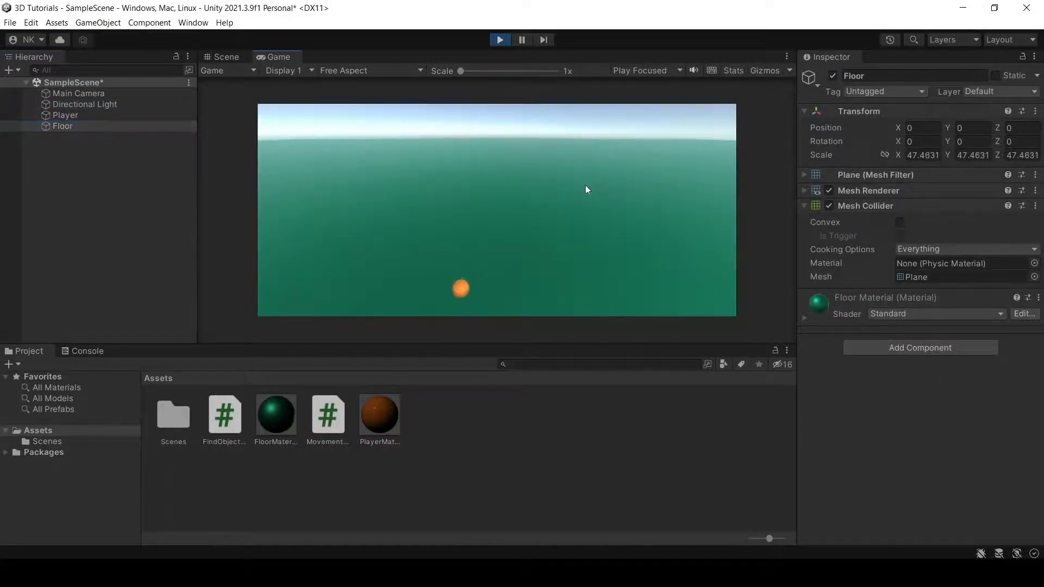
left_click(224, 56)
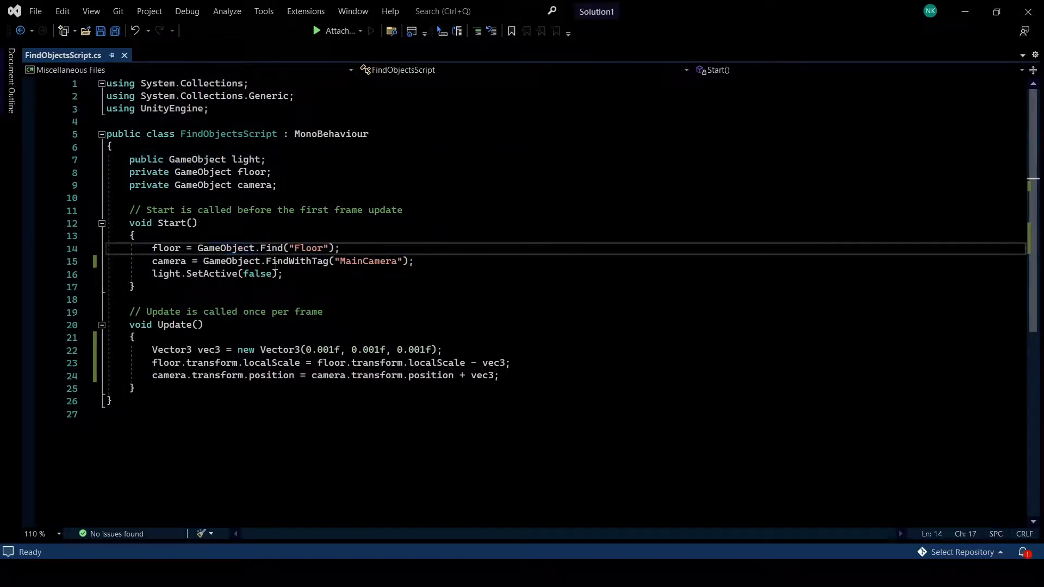
Step: Recap the camera's FindWithTag lookup line in Start
left_click(259, 262)
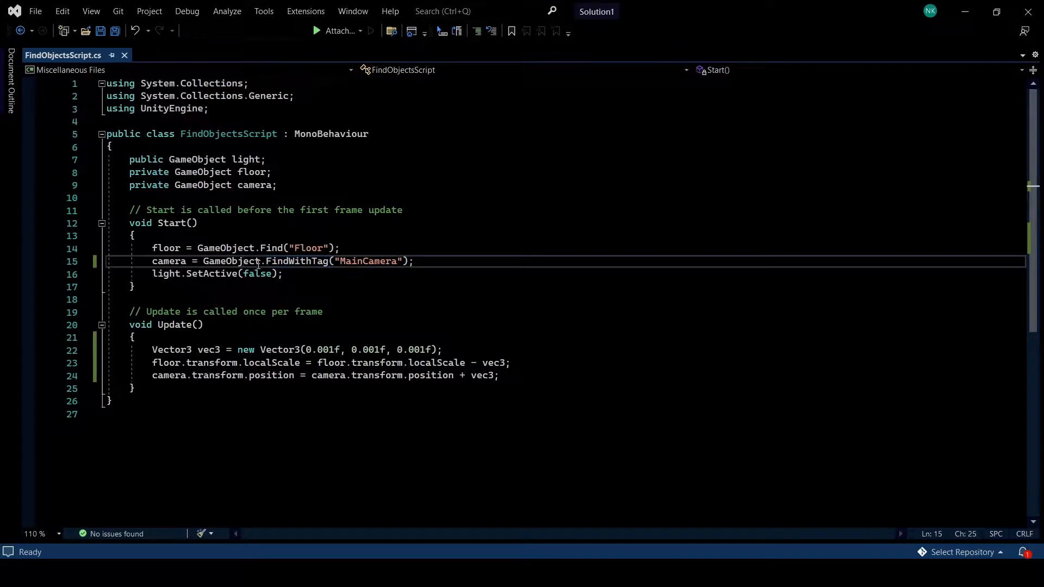
double_click(232, 261)
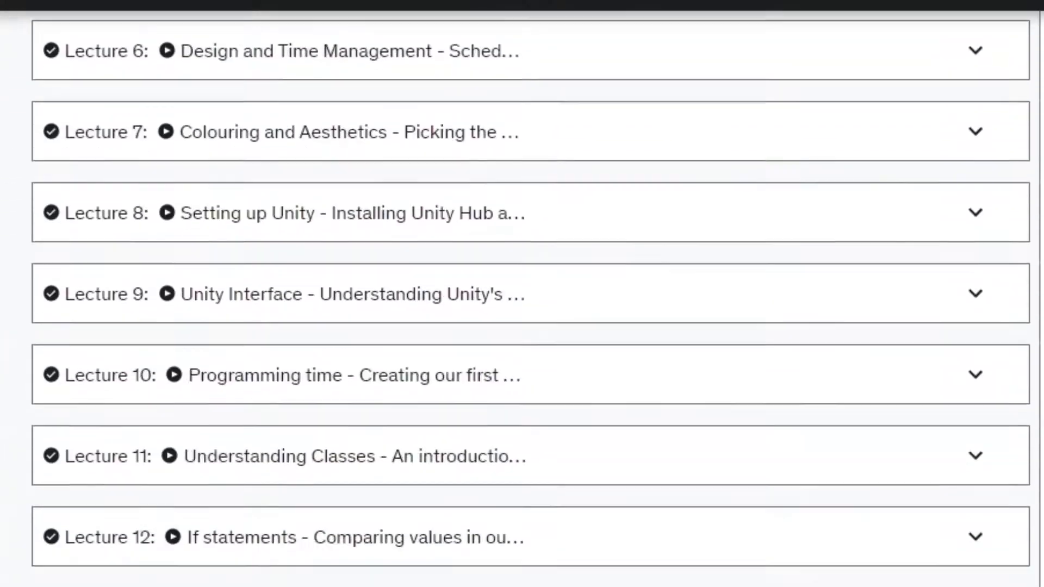
Step: Scroll the course curriculum down to lectures 92–97 on post-processing and enemy variations
scroll("down", 3)
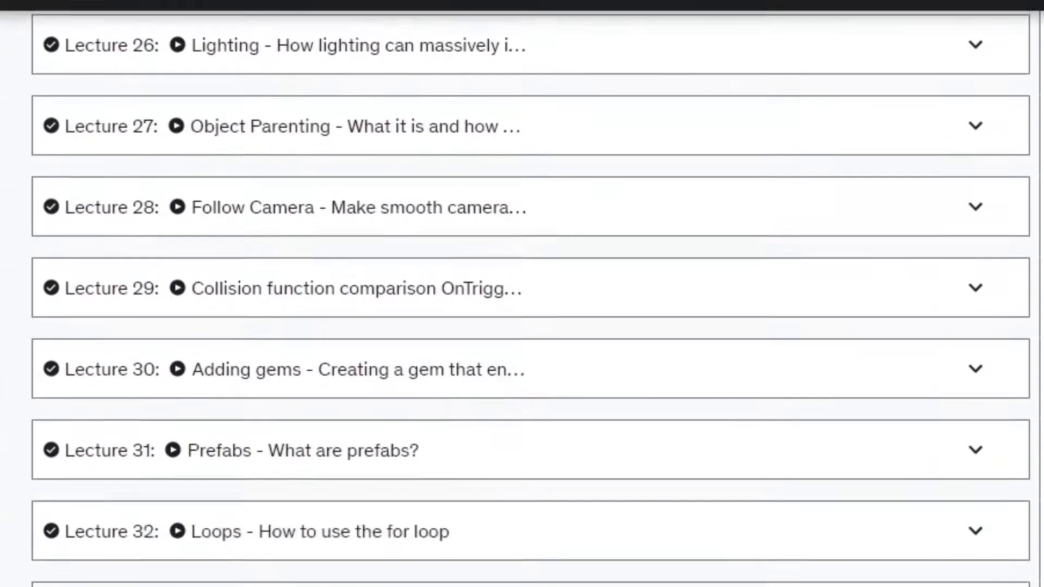
scroll("down", 3)
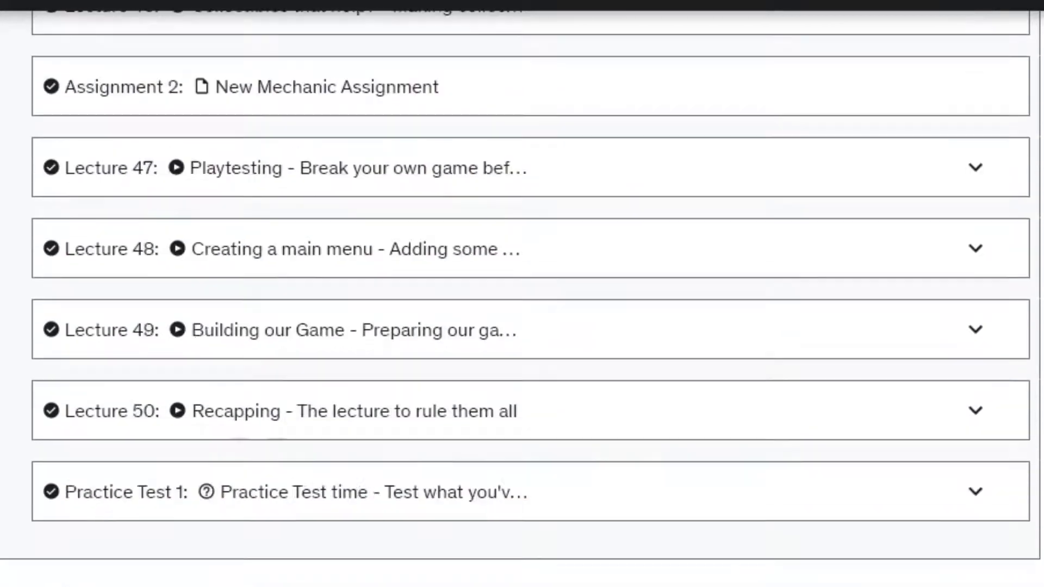
scroll("down", 3)
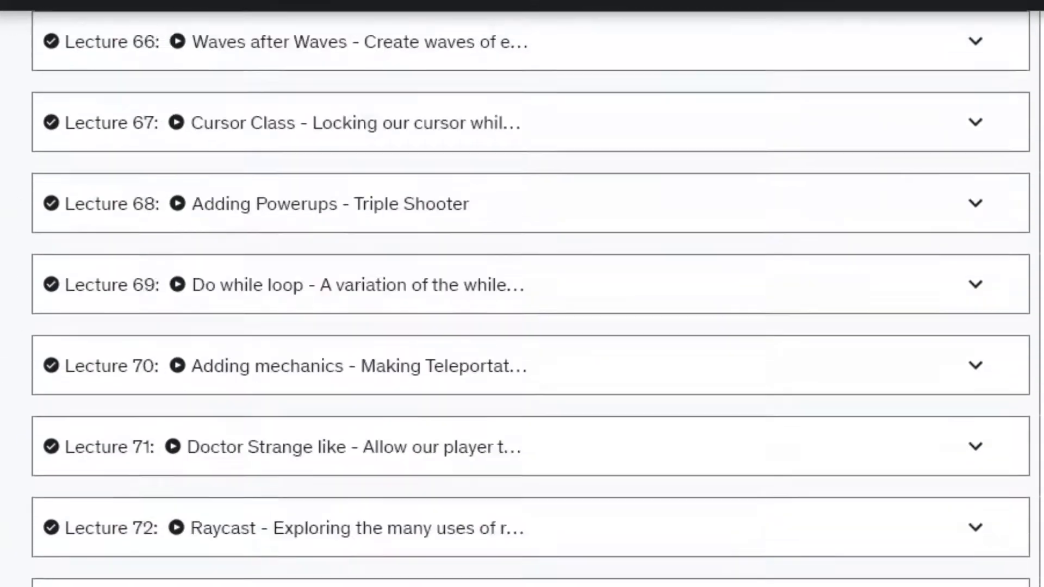
scroll("down", 3)
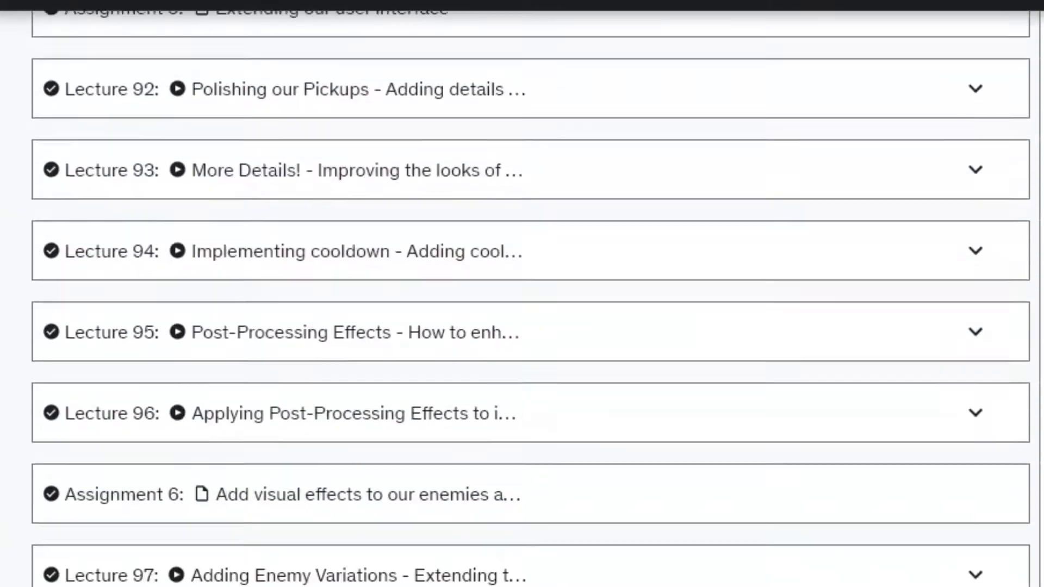